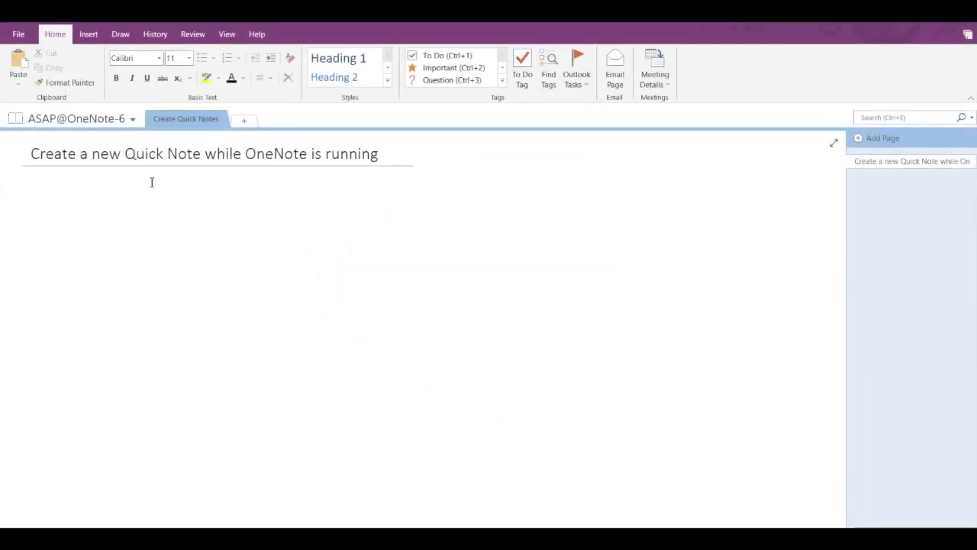
Start a new Quick Note from the View ribbon.
left_click(31, 194)
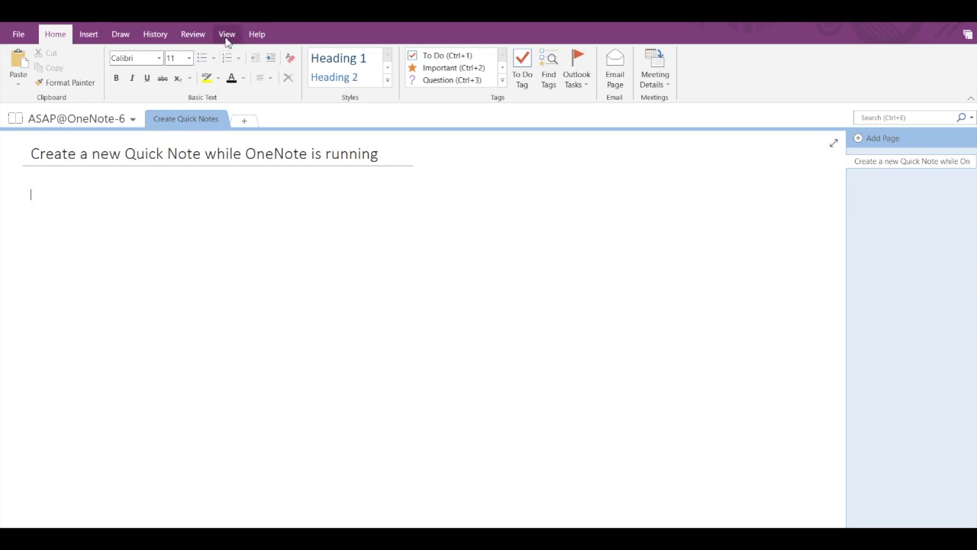
left_click(226, 34)
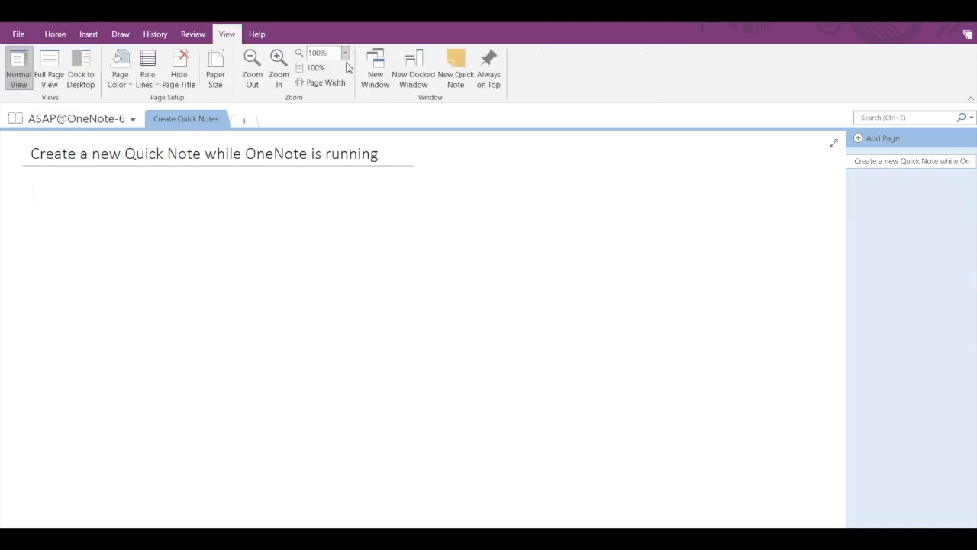
mouse_move(455, 68)
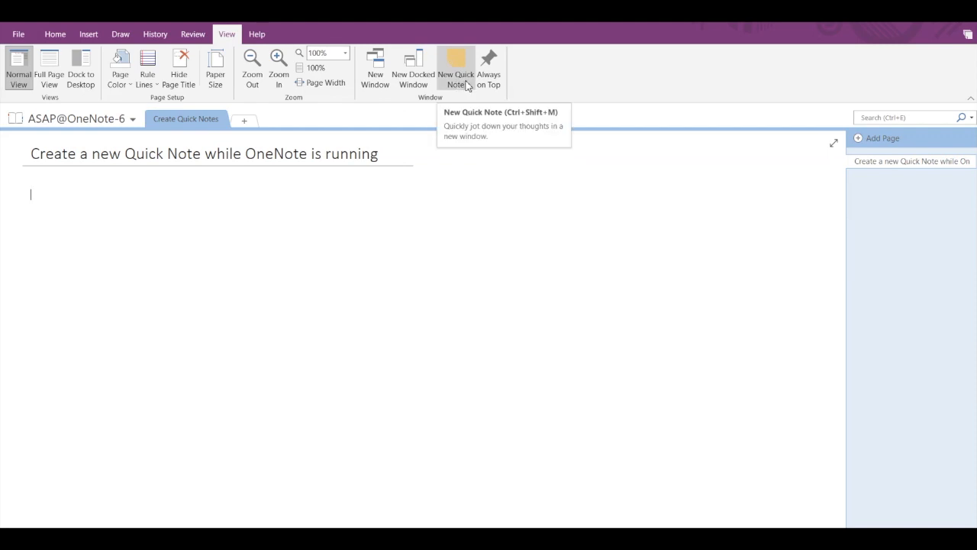
left_click(455, 69)
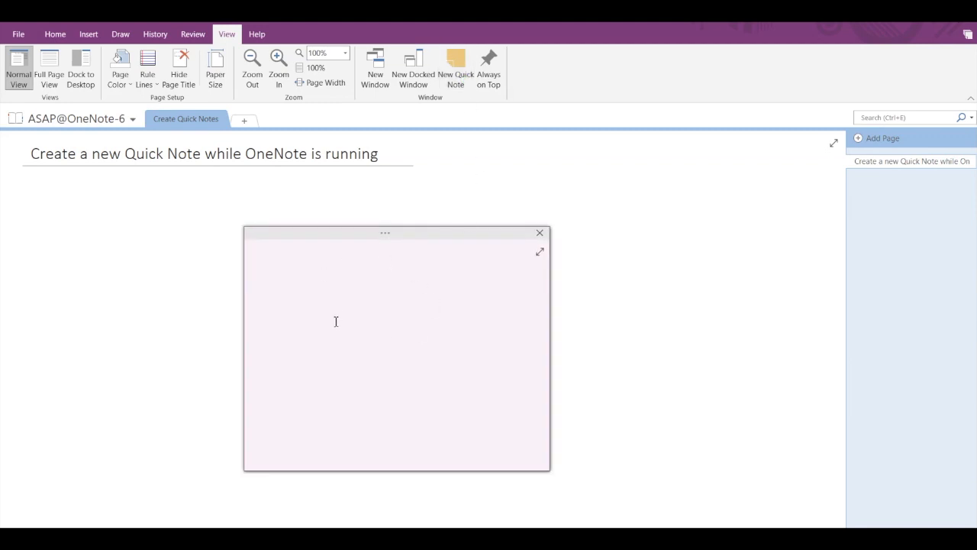
mouse_move(280, 391)
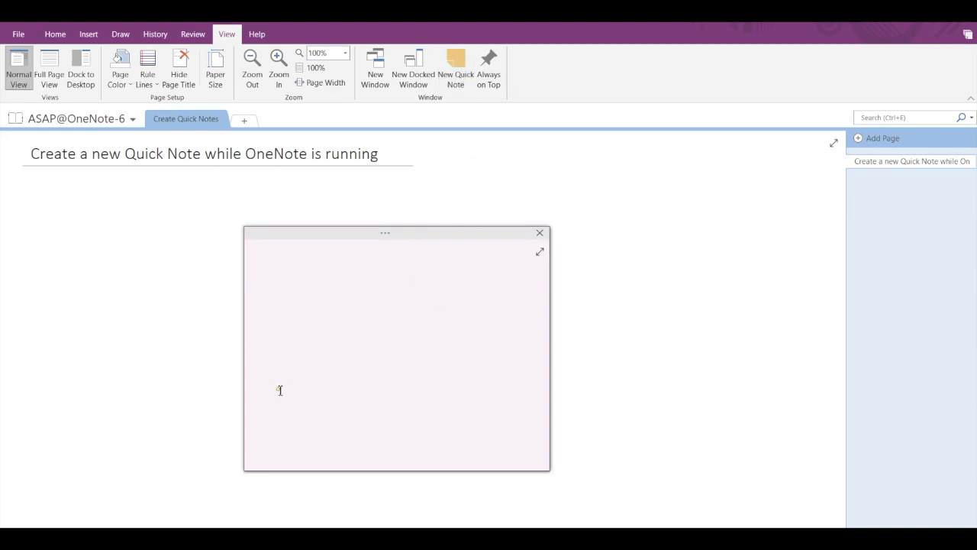
Write 'To-Do List:' and 'Read Book' in the Quick Note.
left_click(279, 390)
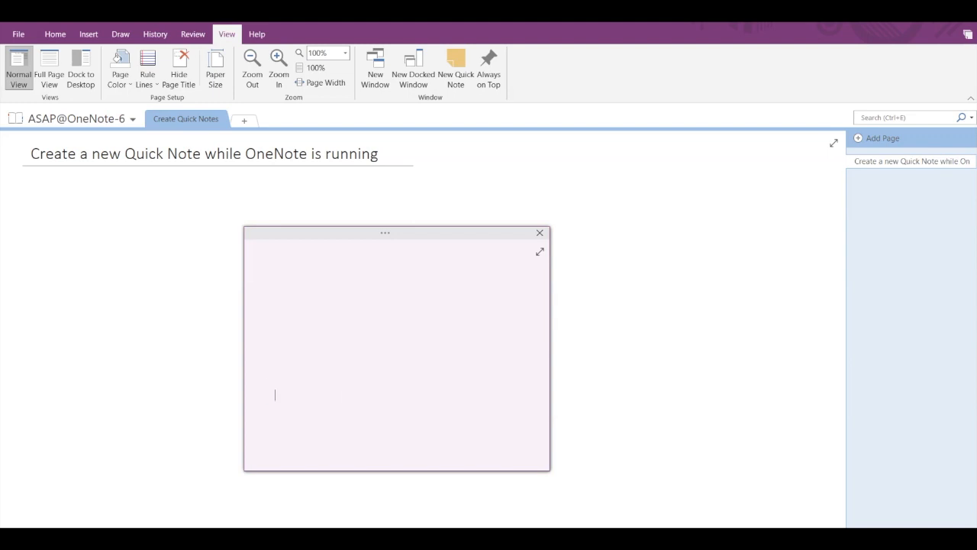
type("To-Do L")
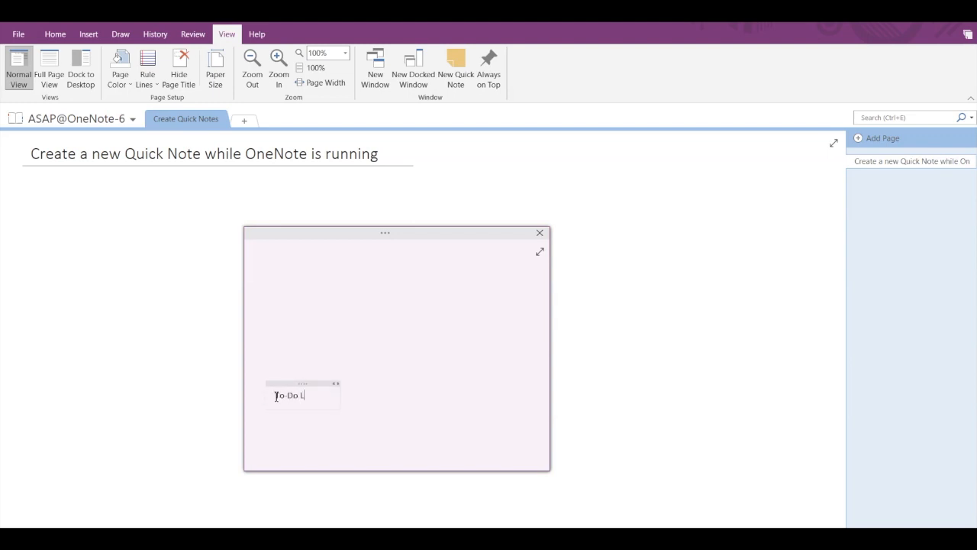
type("ist:")
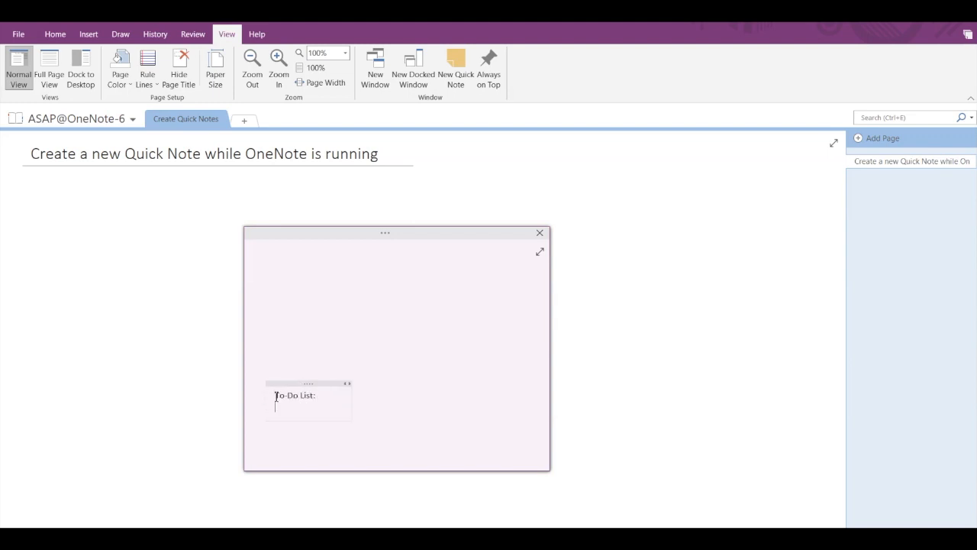
type("Read Book")
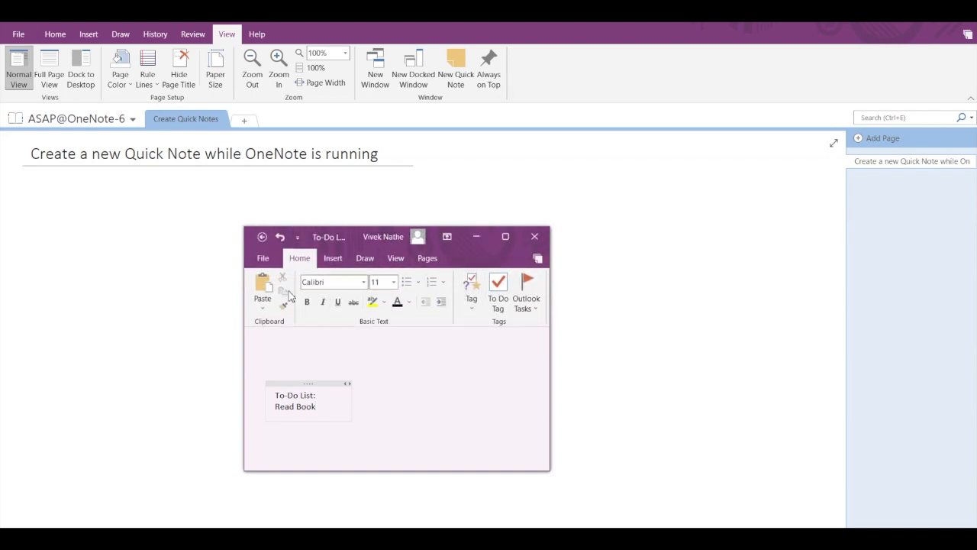
mouse_move(313, 412)
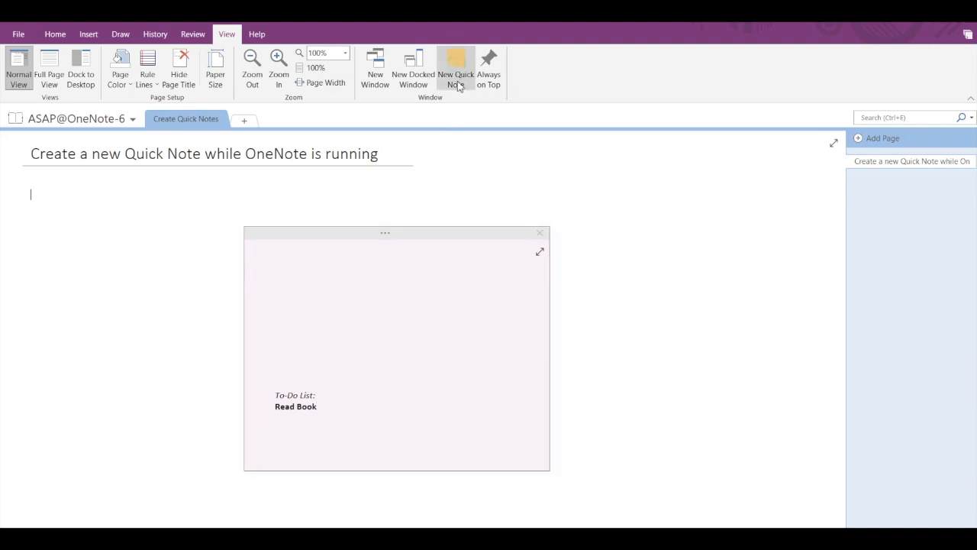
Write 'OneNoteQuickNote' in a second Quick Note, then close the Quick Notes.
left_click(455, 69)
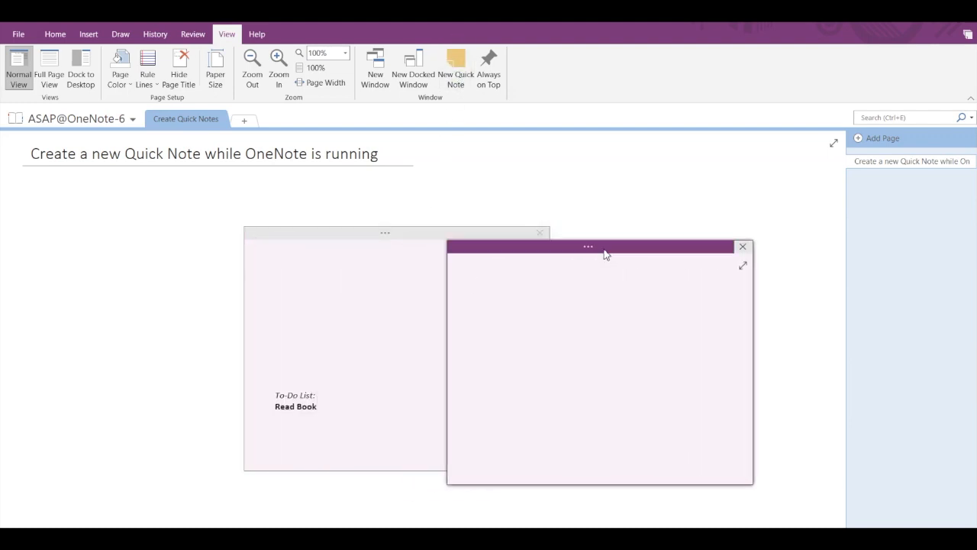
left_click(491, 290)
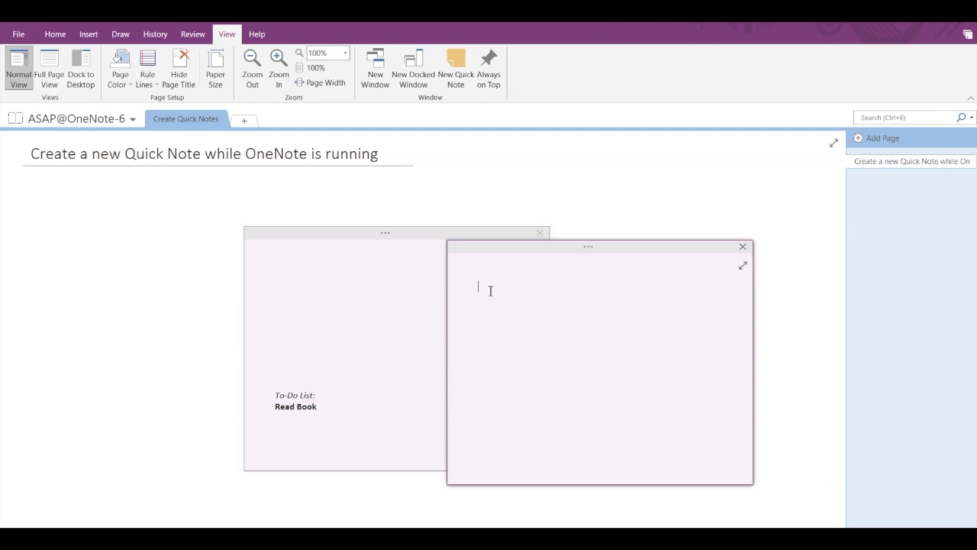
type("OneNoteQuickNote")
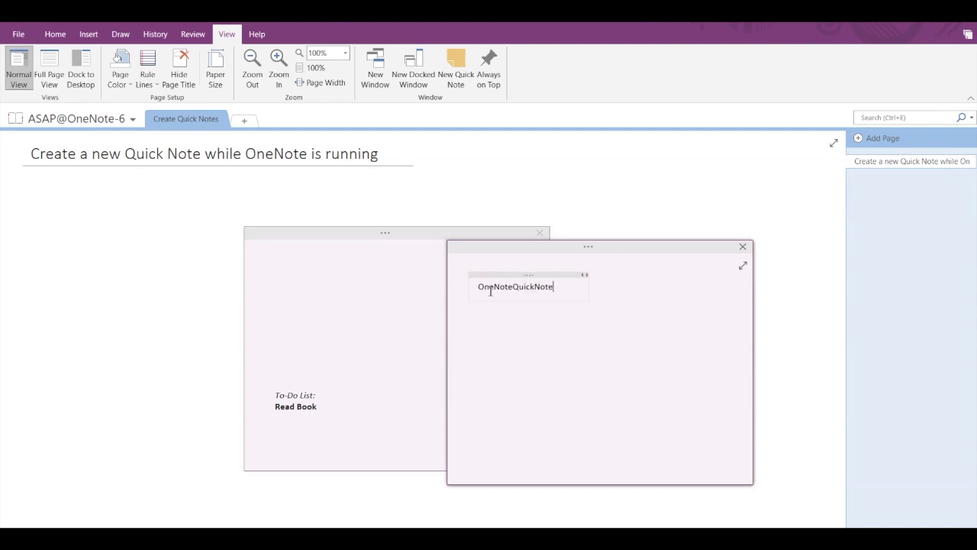
mouse_move(544, 323)
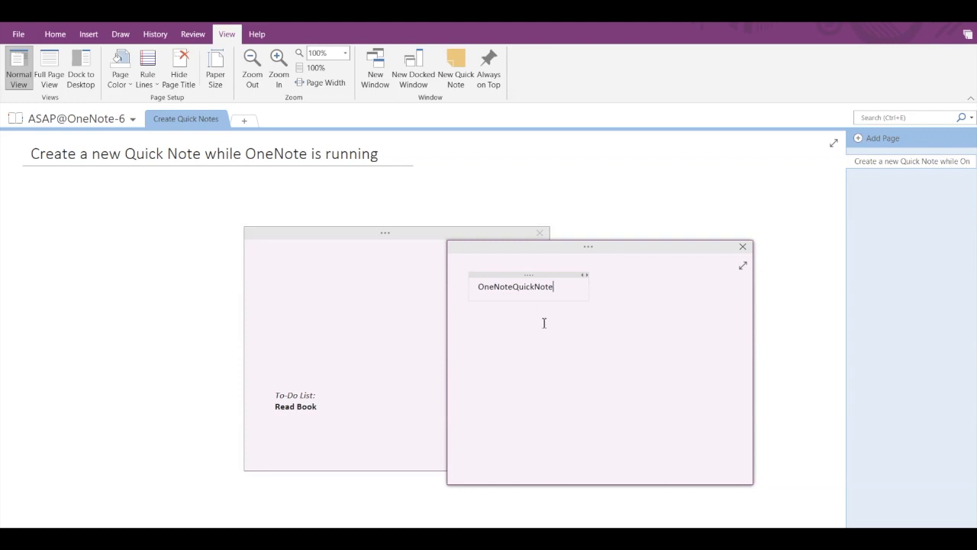
mouse_move(743, 246)
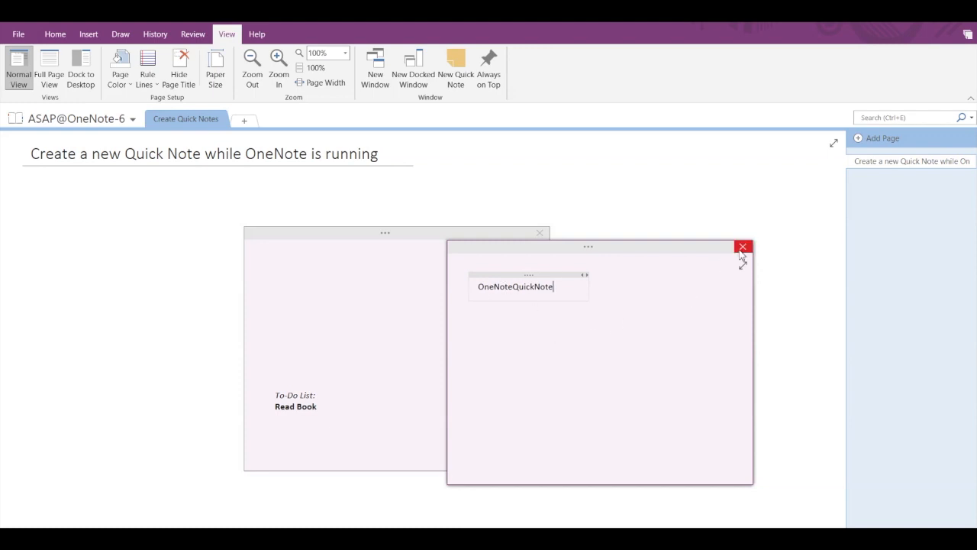
left_click(742, 247)
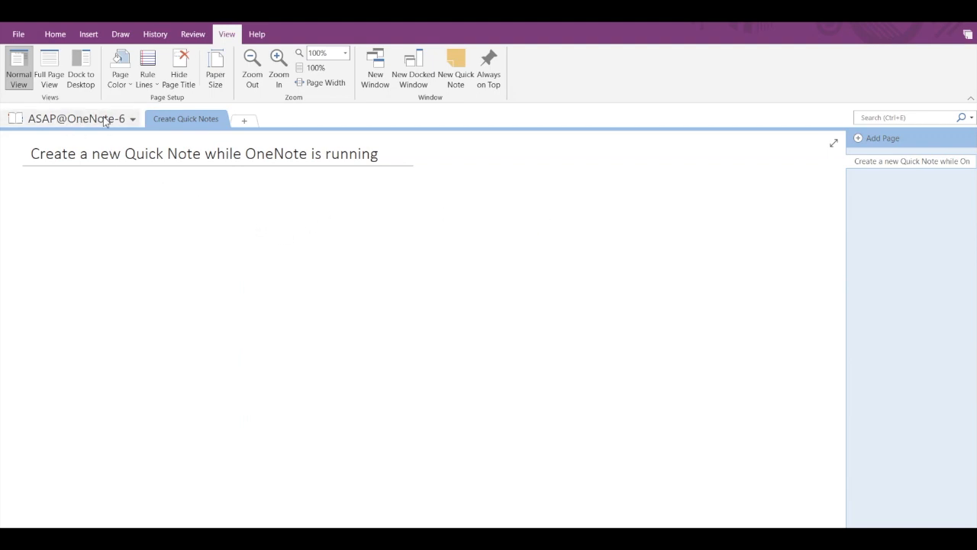
Navigate the notebook list to the Quick Notes section.
left_click(131, 119)
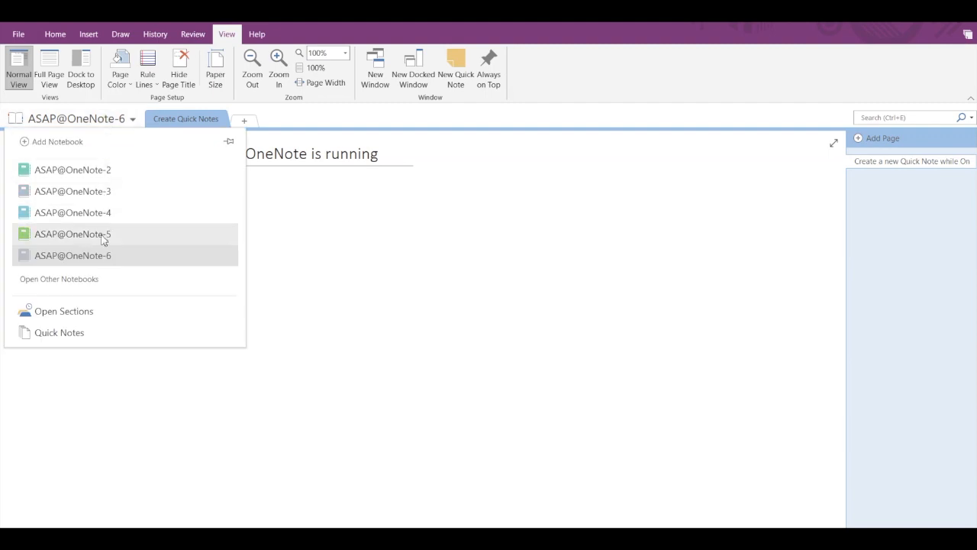
left_click(58, 333)
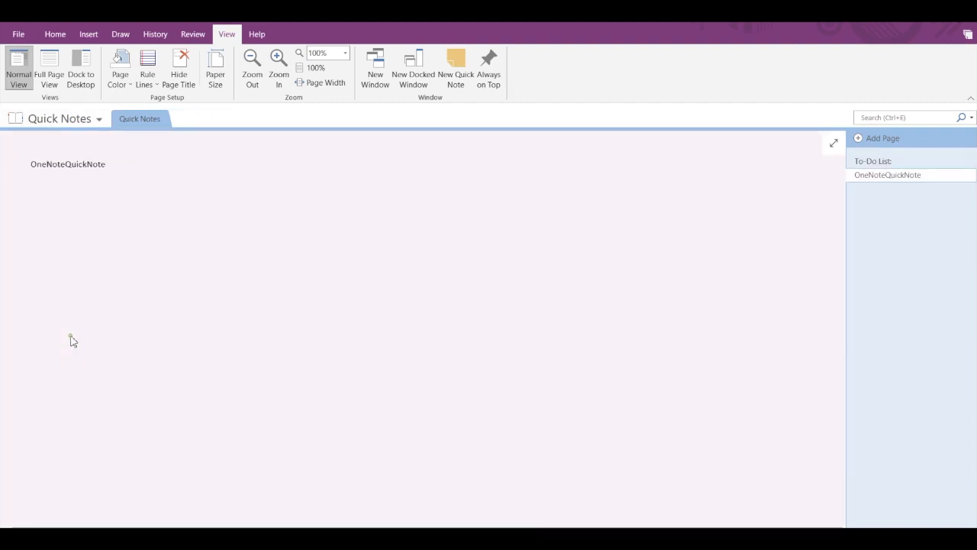
left_click(178, 69)
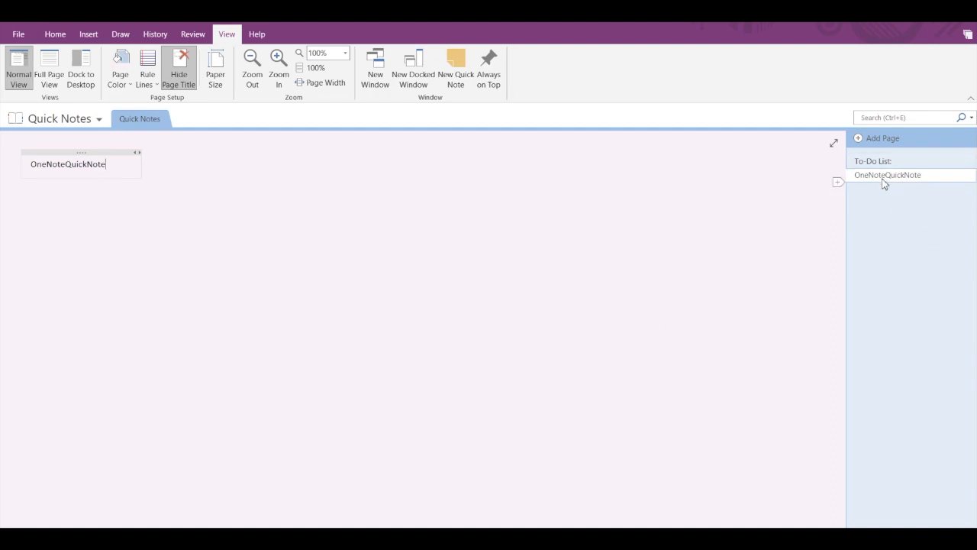
View the saved To-Do List and OneNoteQuickNote pages in turn.
left_click(874, 162)
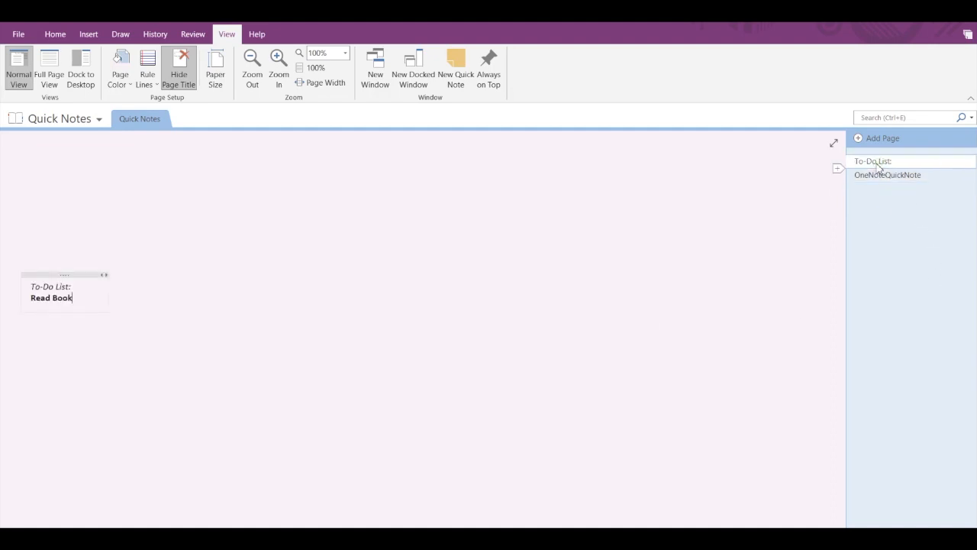
left_click(889, 174)
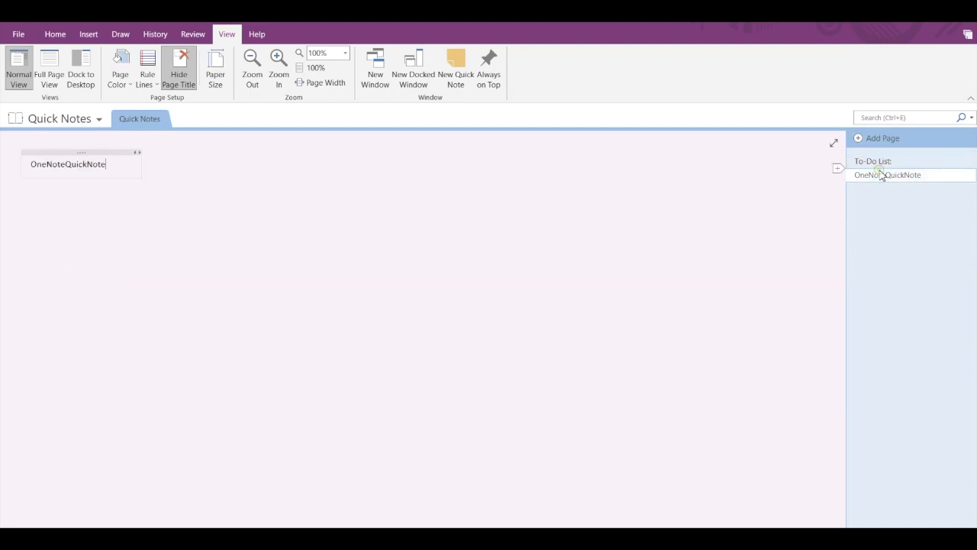
left_click(873, 160)
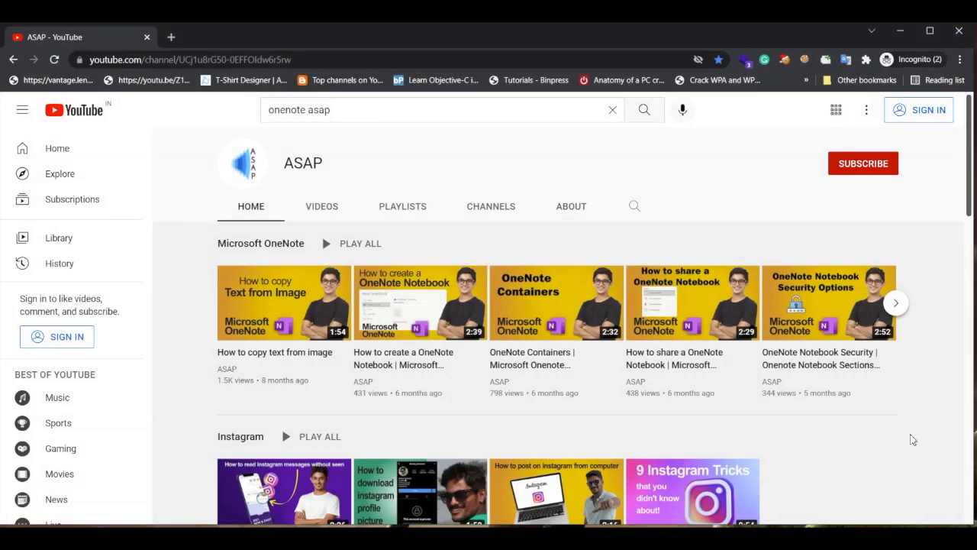
mouse_move(882, 468)
type("Quick")
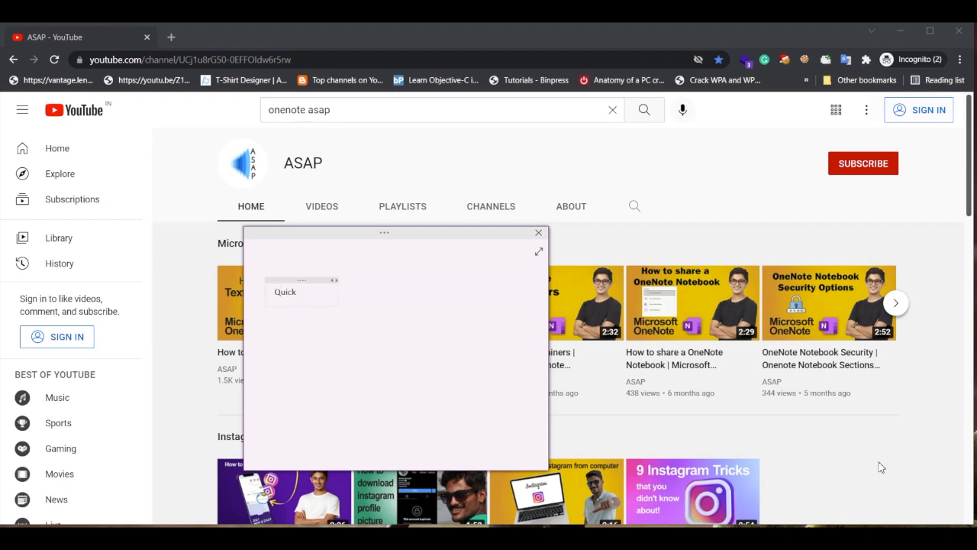
Write 'QuickNote from OneNote' and 'Preparing Videos for ASAP' as Quick Notes over YouTube.
type("Note")
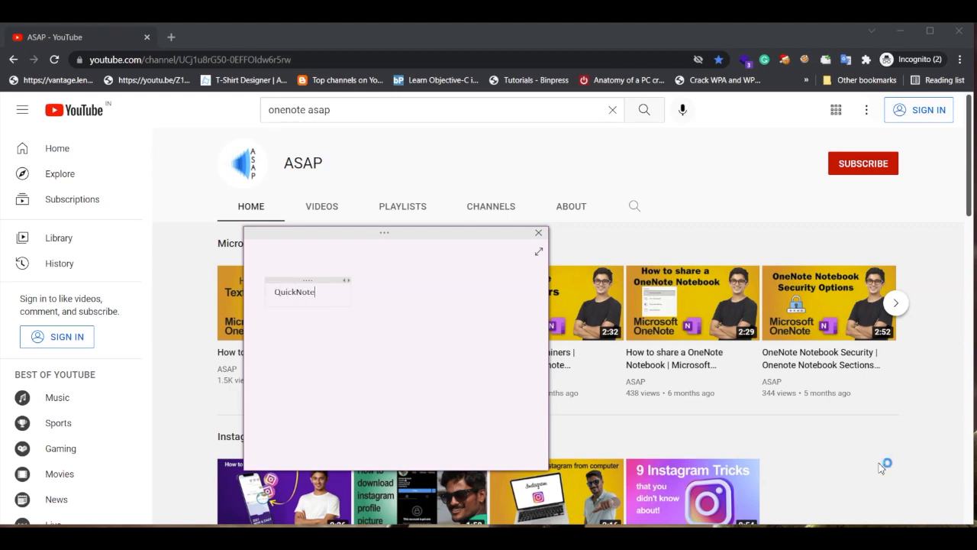
type("from OneNote")
type("Preparing Videos for ASAP")
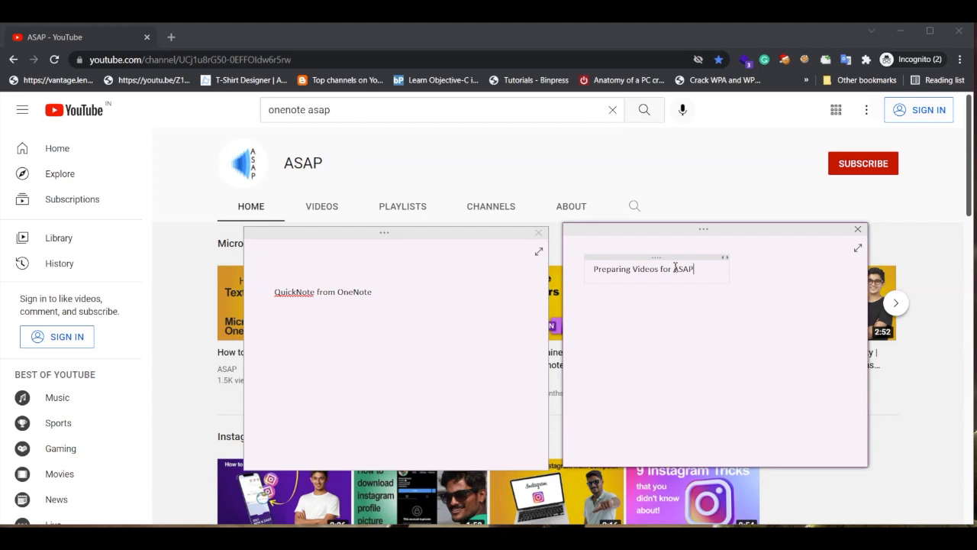
mouse_move(689, 281)
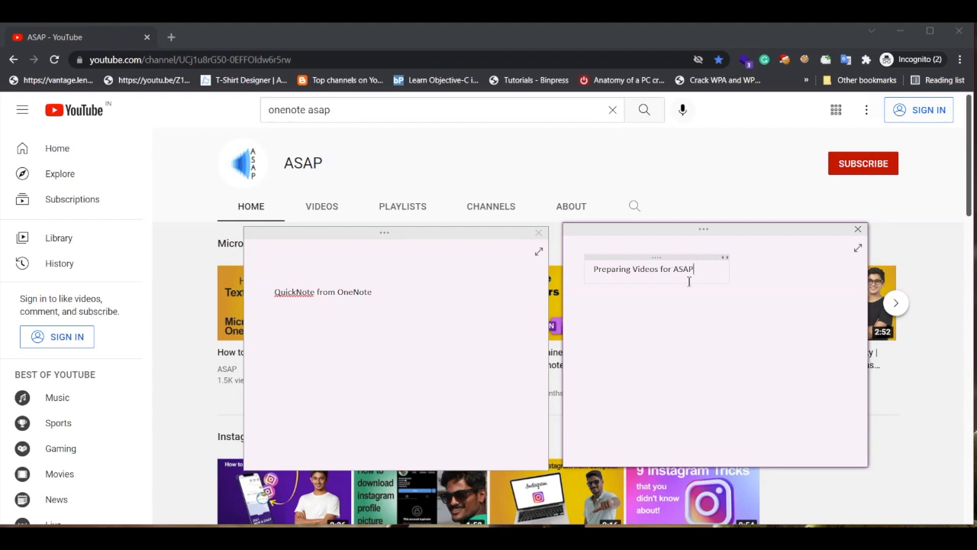
left_click(539, 232)
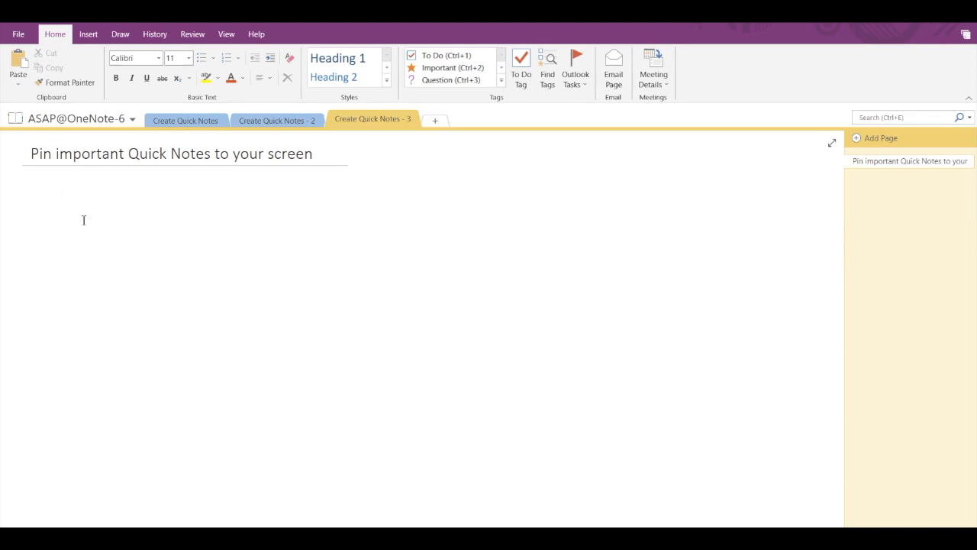
Show the 'Pin important Quick Notes to your screen' page with View options.
left_click(61, 194)
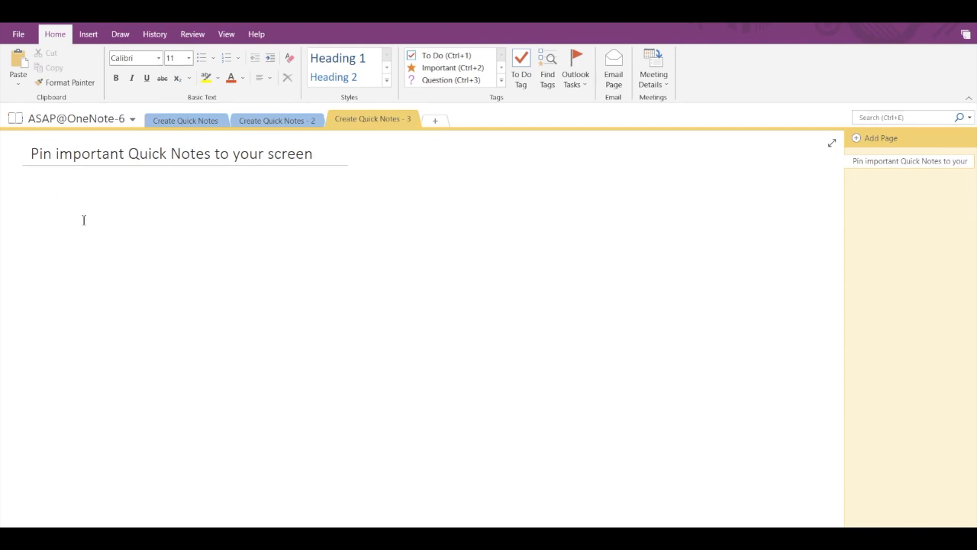
left_click(226, 34)
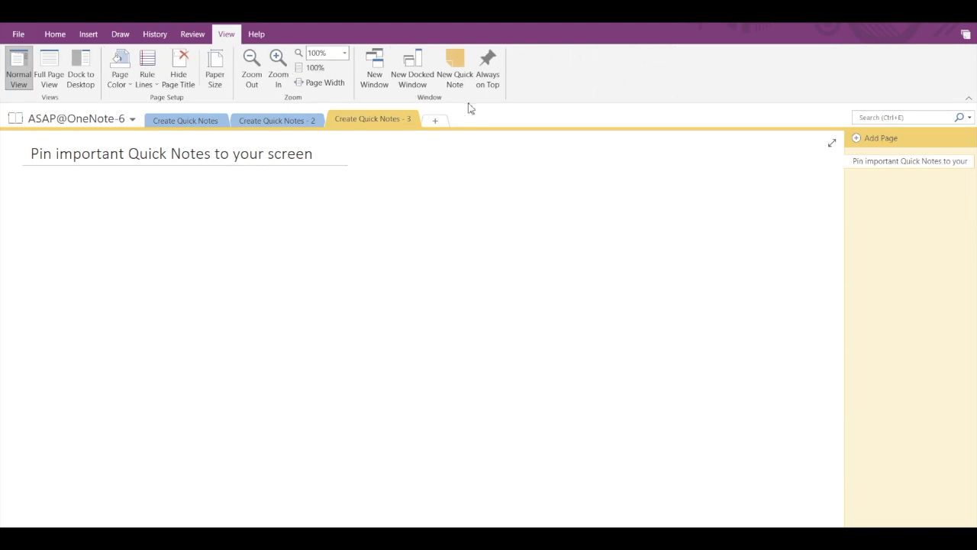
Write 'Sample QuickNote' in a new Quick Note and set it Always on Top.
left_click(455, 68)
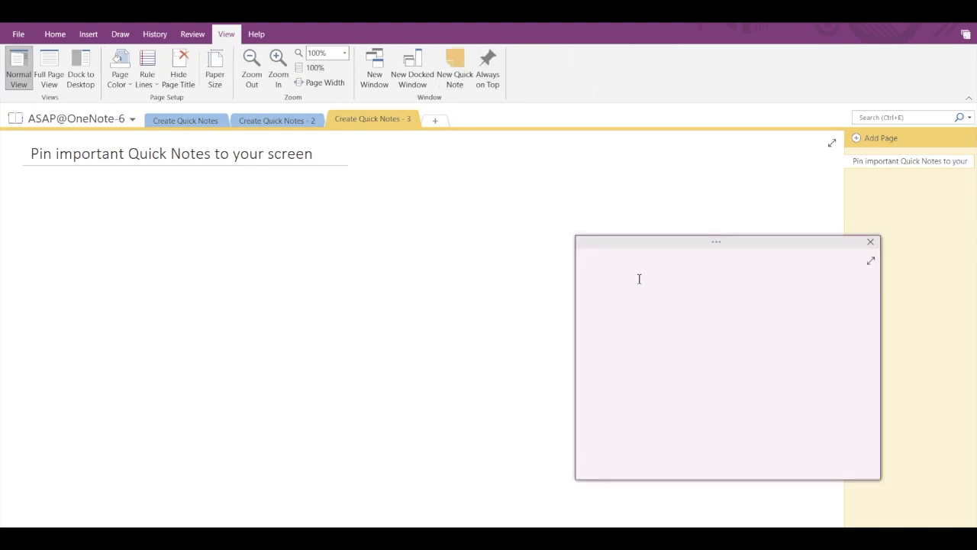
type("Sample QuickNote")
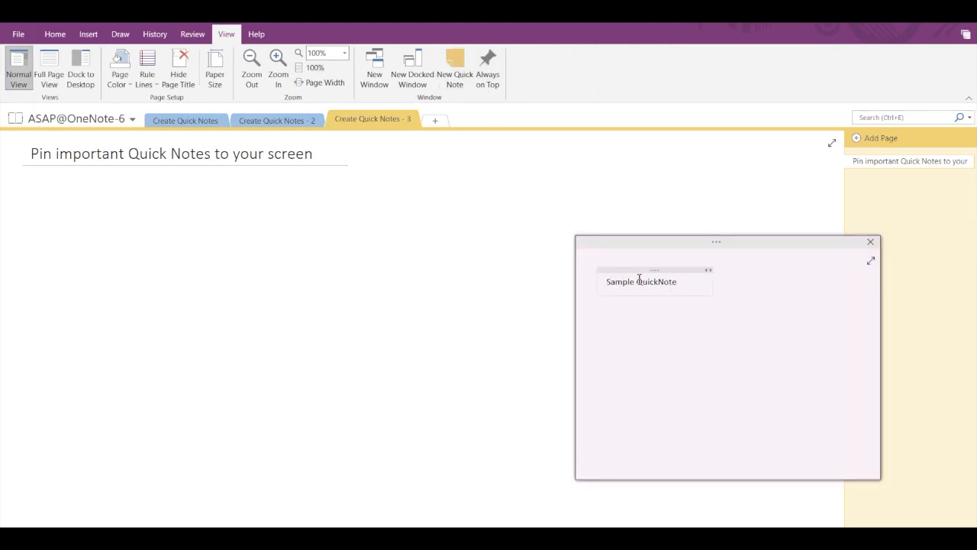
mouse_move(730, 257)
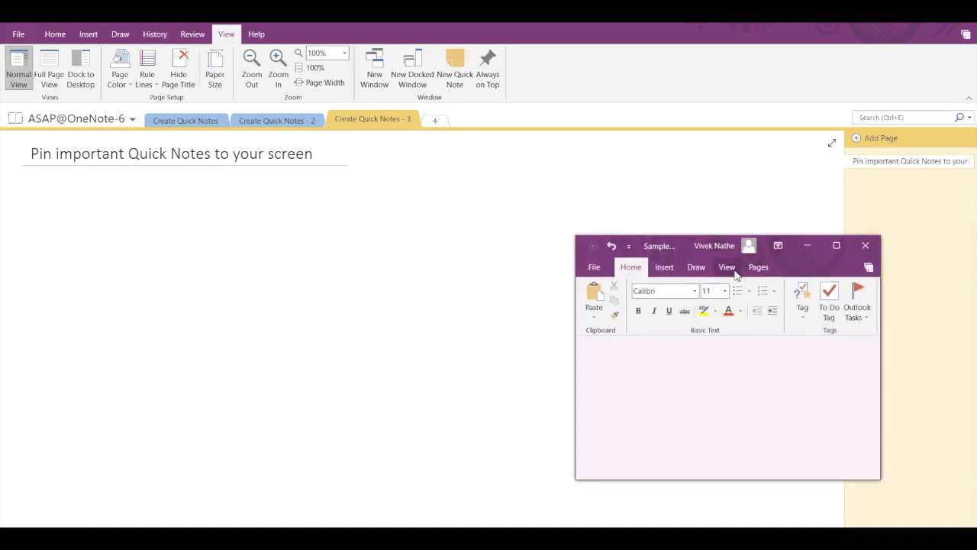
left_click(727, 266)
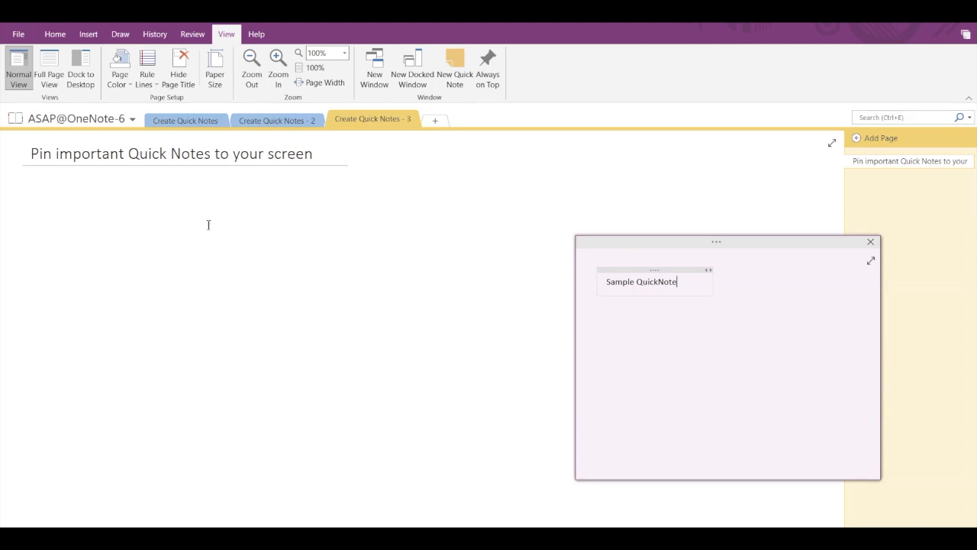
left_click(870, 241)
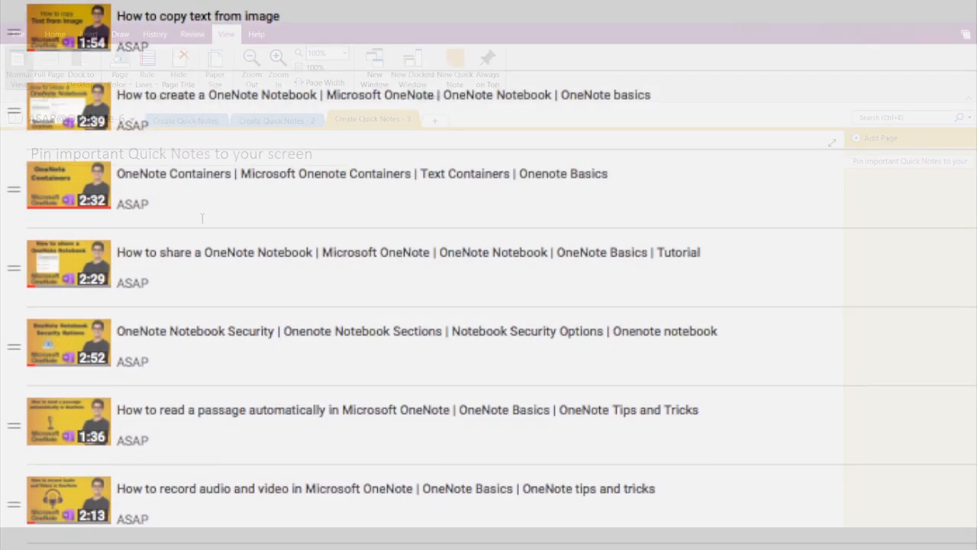
Scroll down the ASAP OneNote tutorial video list to tags, drawing and equations videos.
scroll("down", 3)
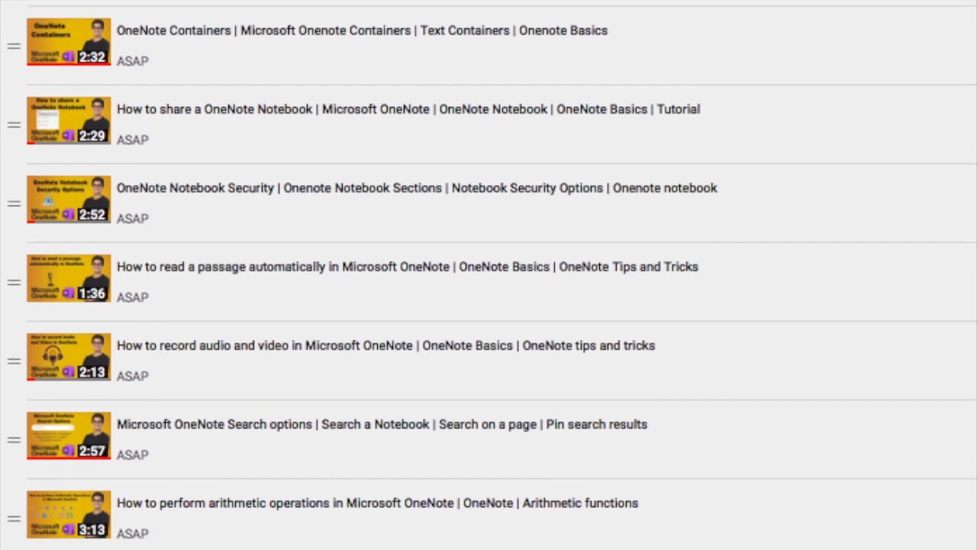
scroll("down", 3)
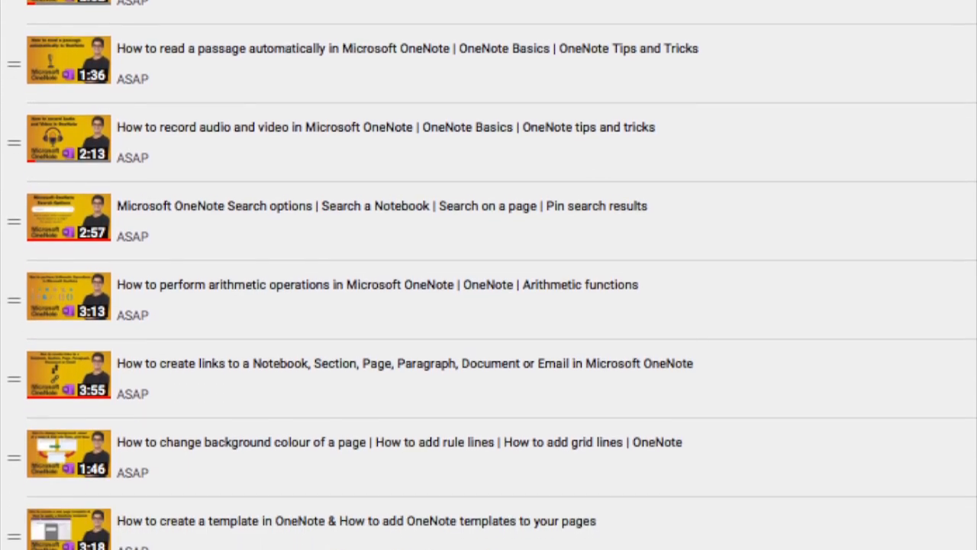
scroll("down", 3)
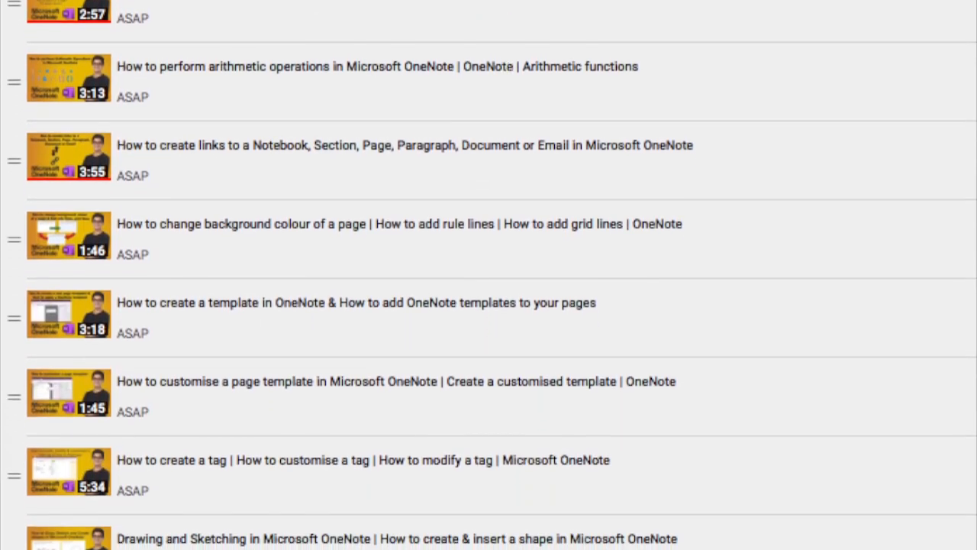
scroll("down", 3)
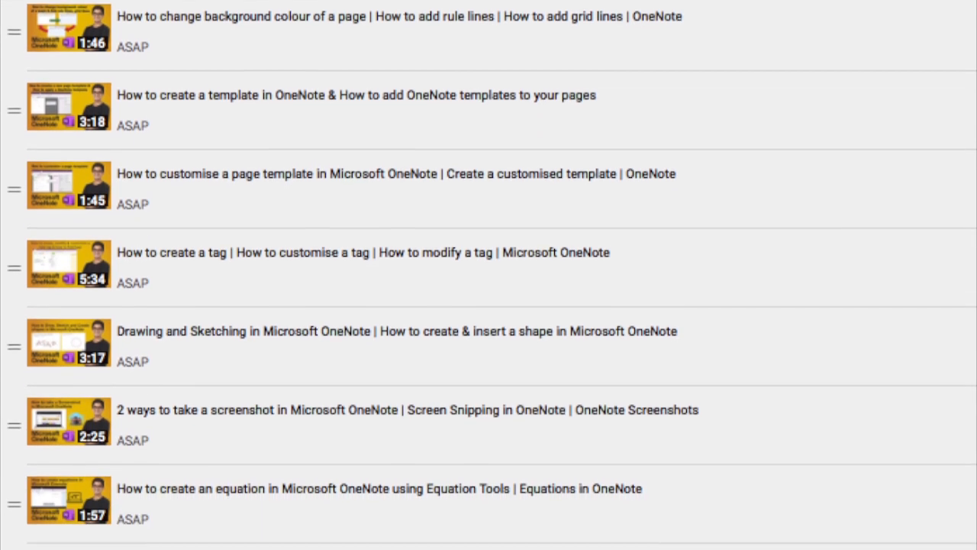